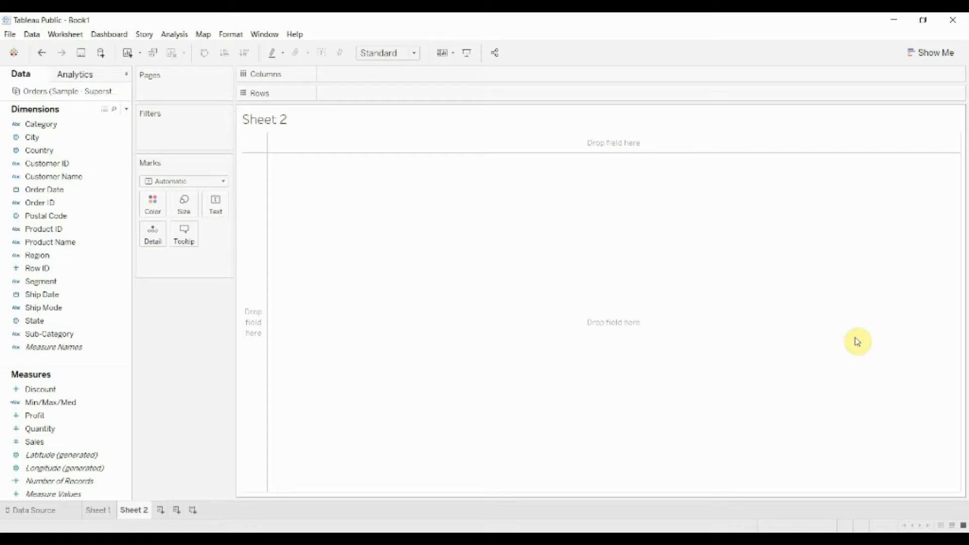
Look at the finished chart on Sheet 1, then return to the empty Sheet 2.
click(97, 510)
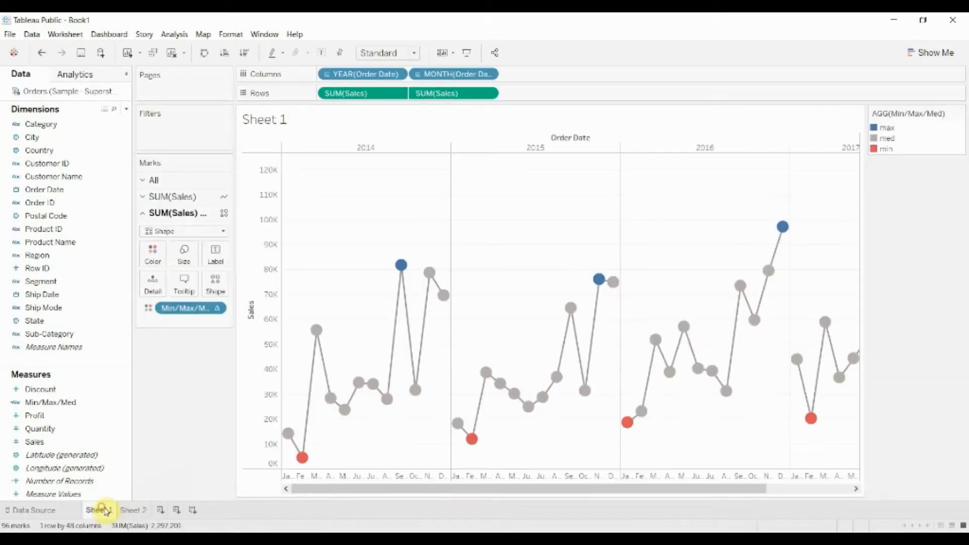
click(98, 509)
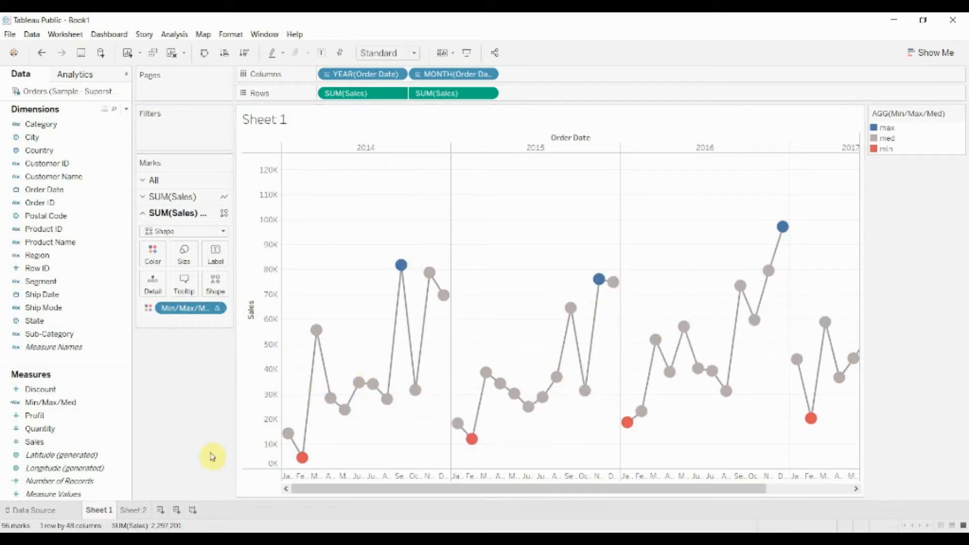
click(133, 510)
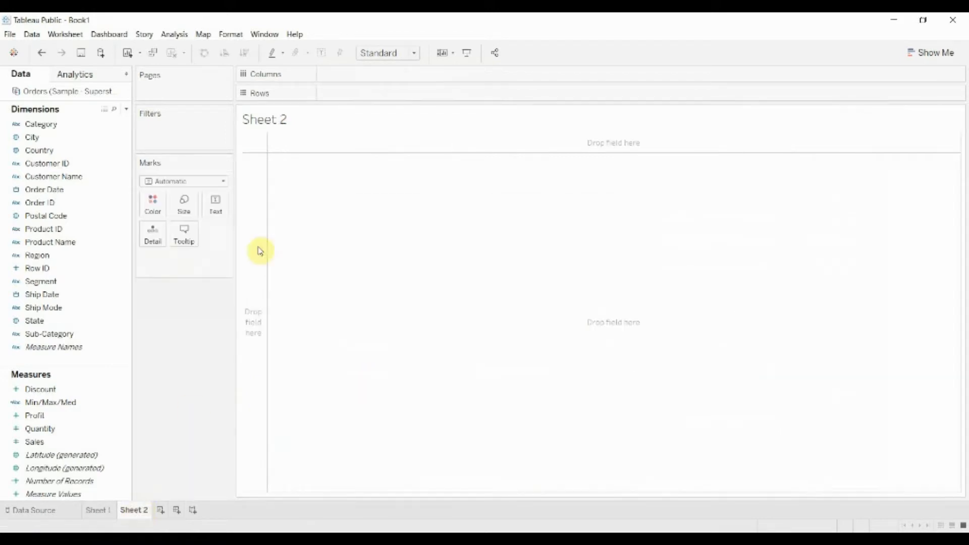
Put Order Date years and months on Columns and total Sales on Rows.
click(44, 189)
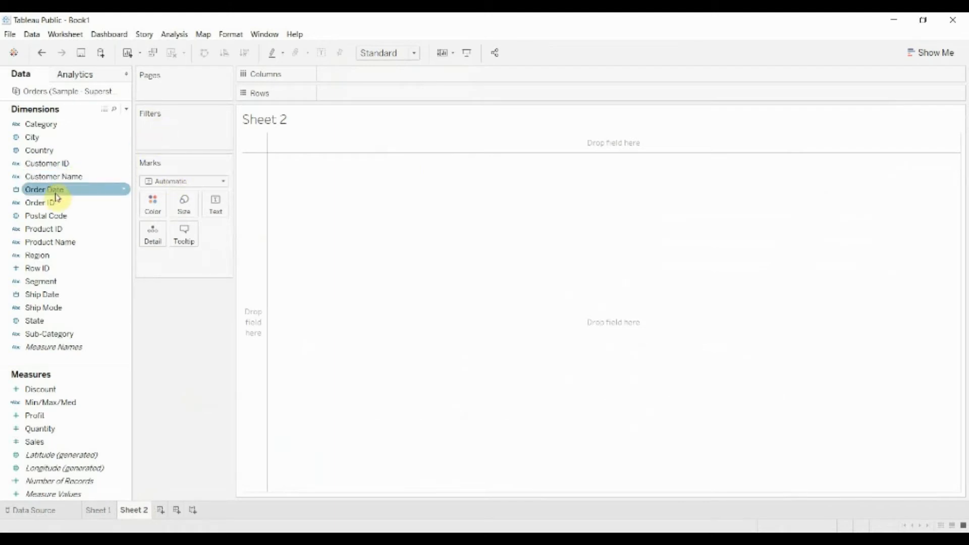
mouse_move(55, 223)
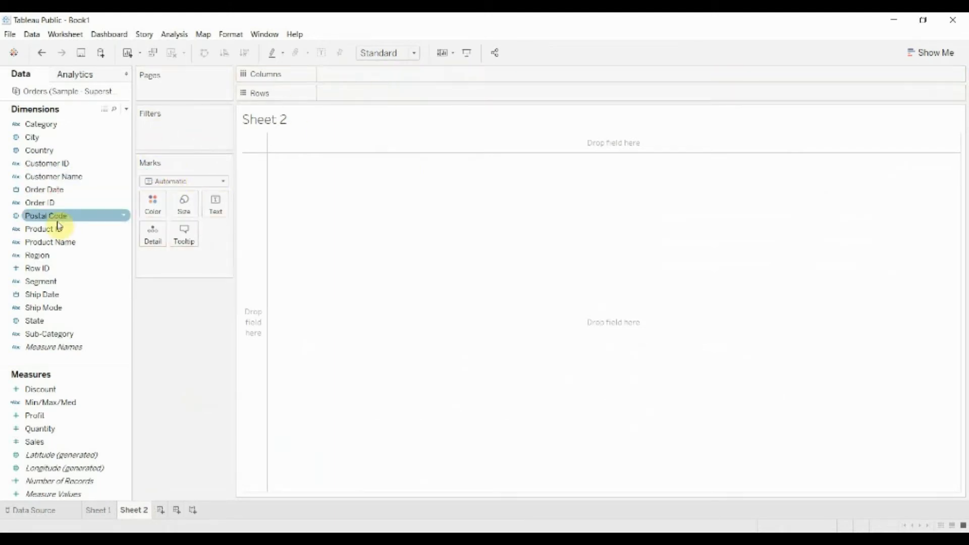
drag(43, 189, 361, 74)
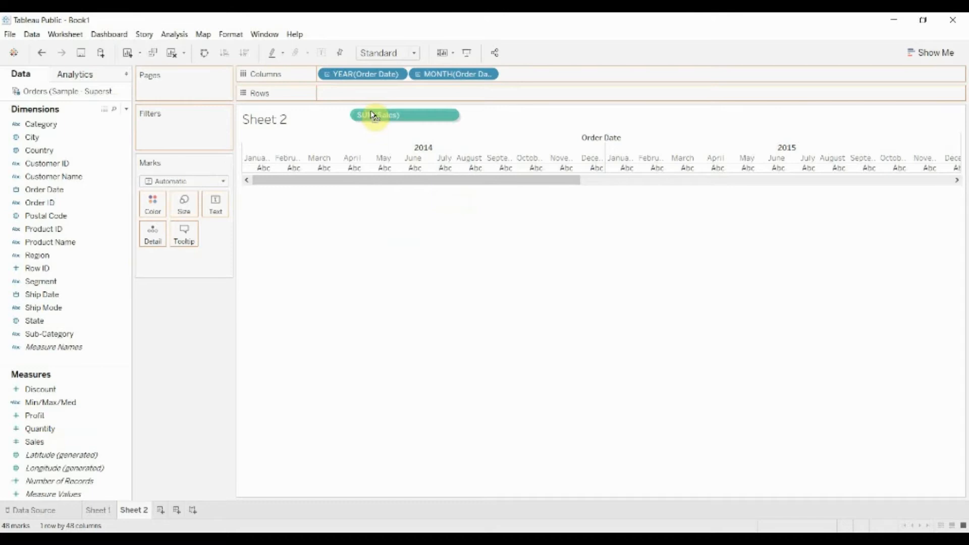
drag(377, 115, 361, 93)
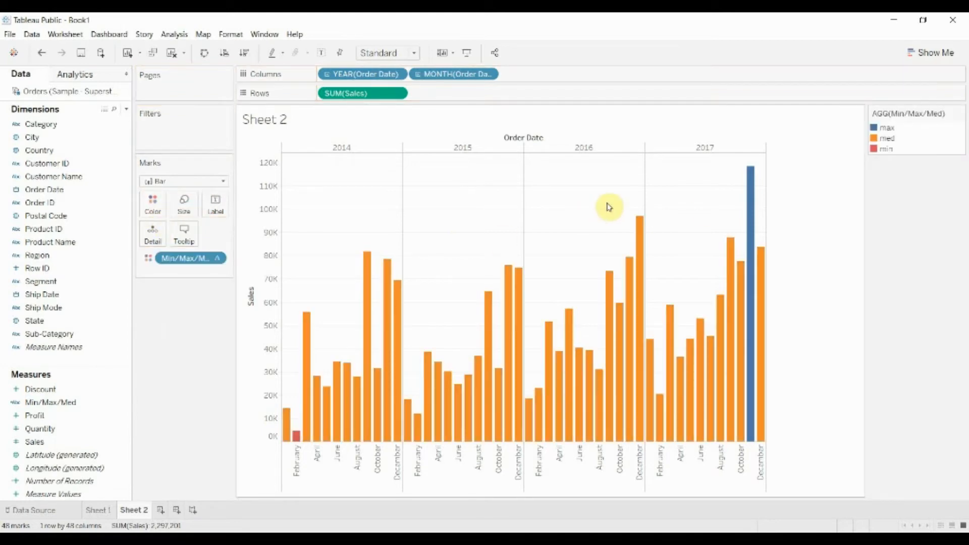
mouse_move(315, 473)
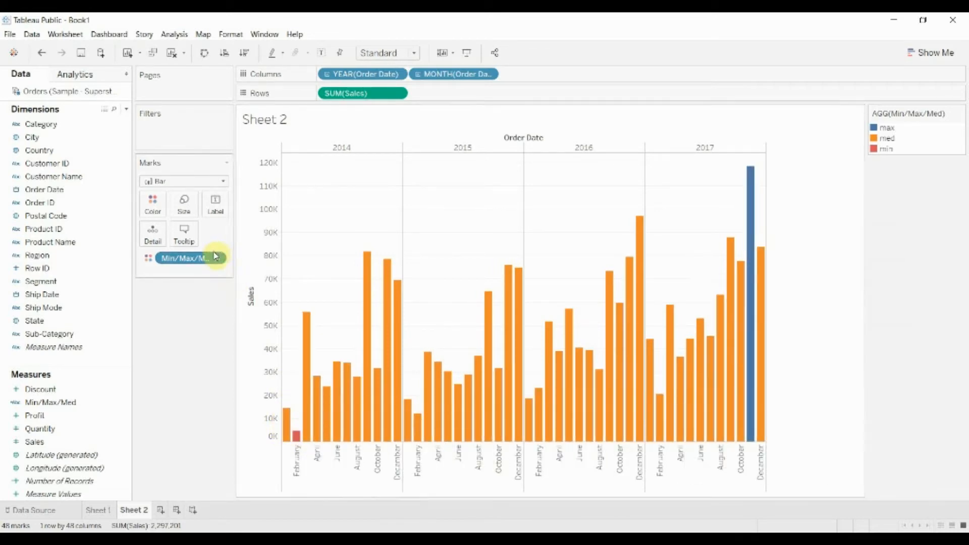
Set the Min/Max/Med table calculation to Specific Dimensions, excluding Year of Order Date.
click(215, 258)
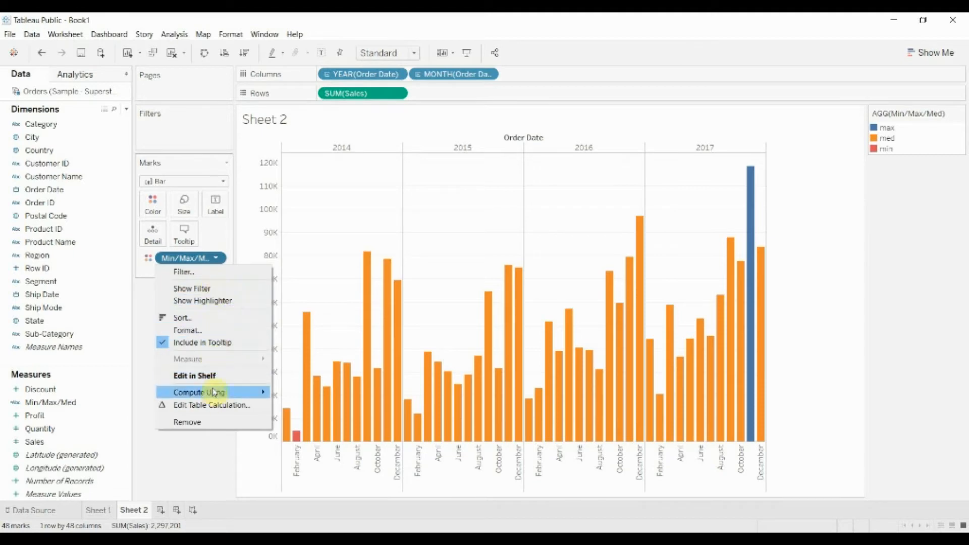
click(198, 391)
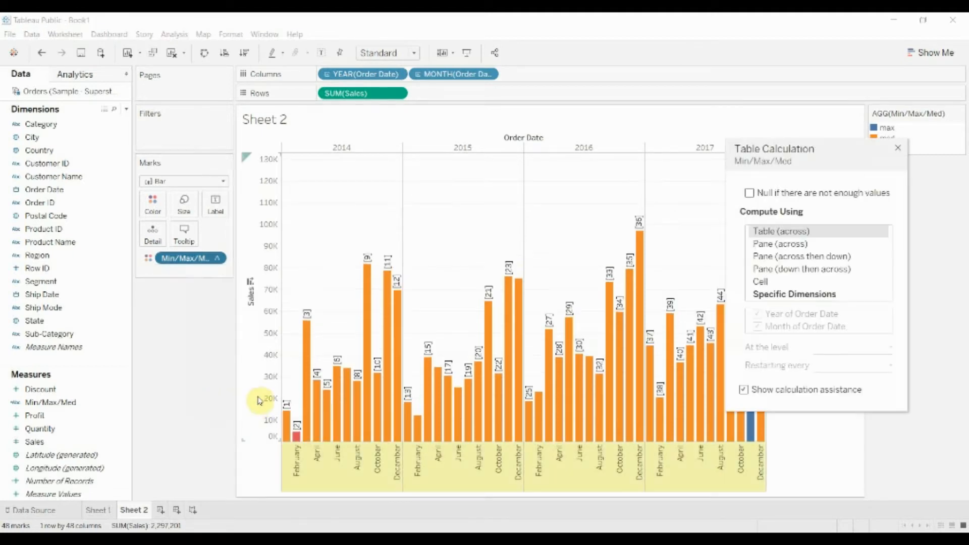
click(793, 293)
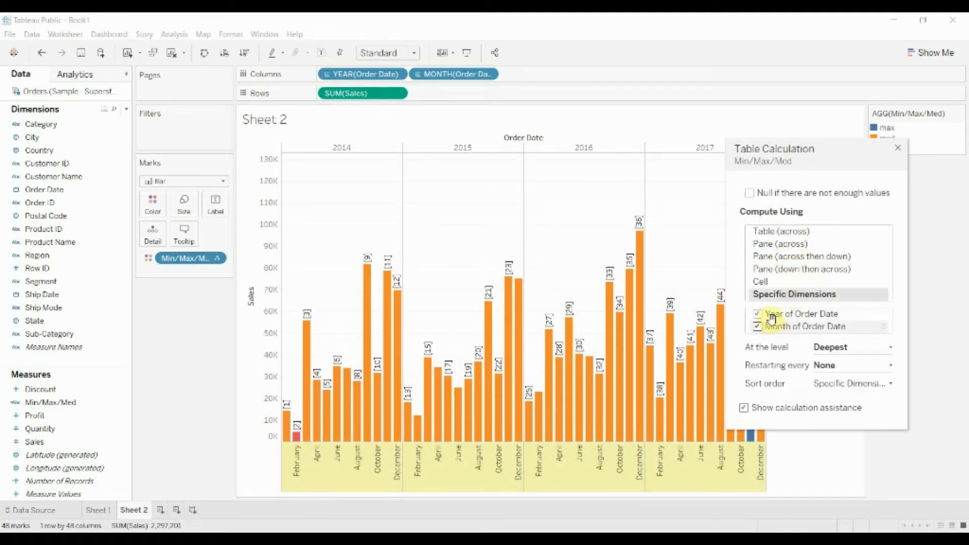
click(758, 313)
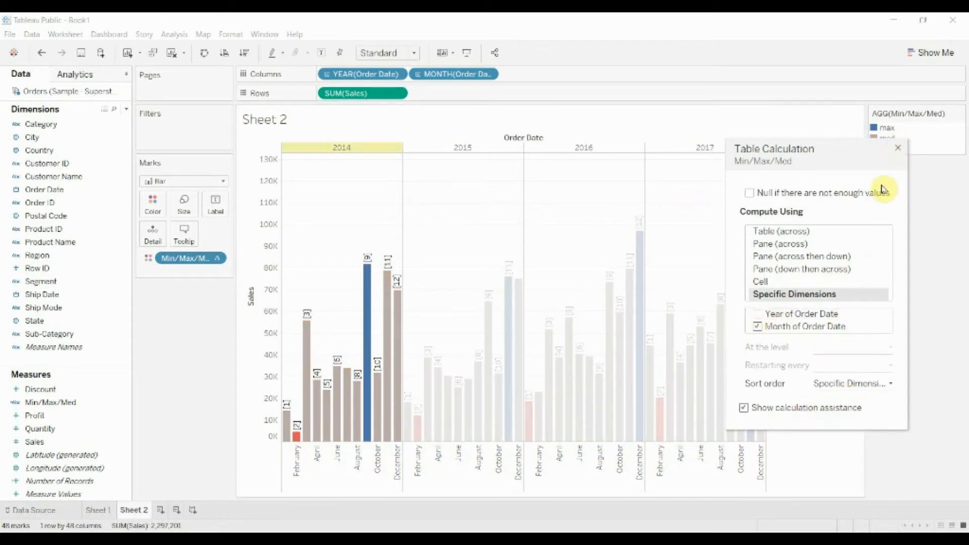
click(897, 148)
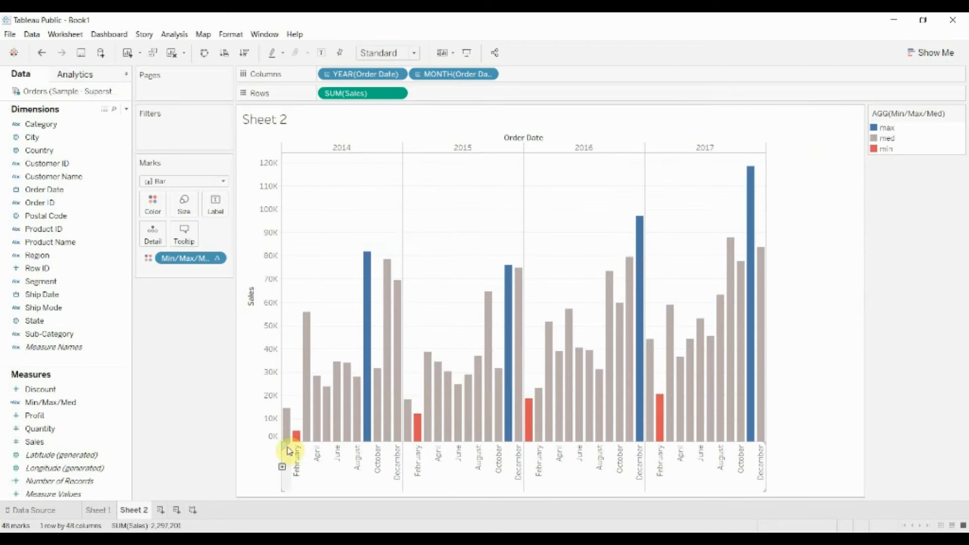
mouse_move(352, 340)
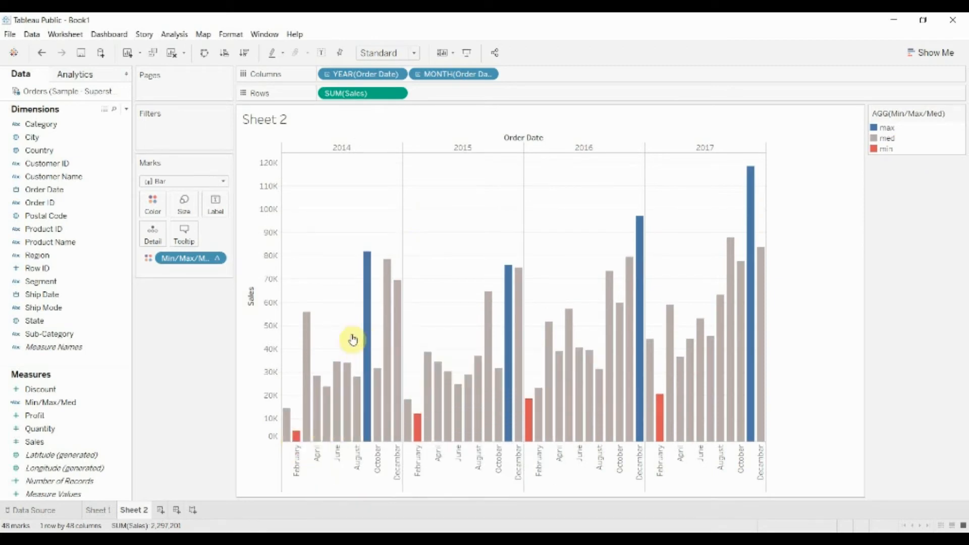
Open the Min/Max/Med calculation editor and move it aside to show the formula.
right_click(50, 401)
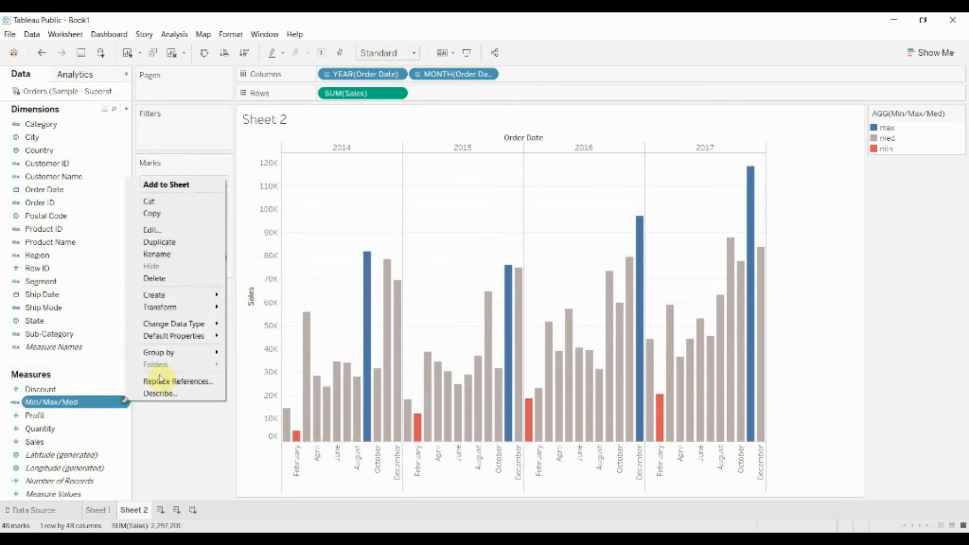
click(151, 229)
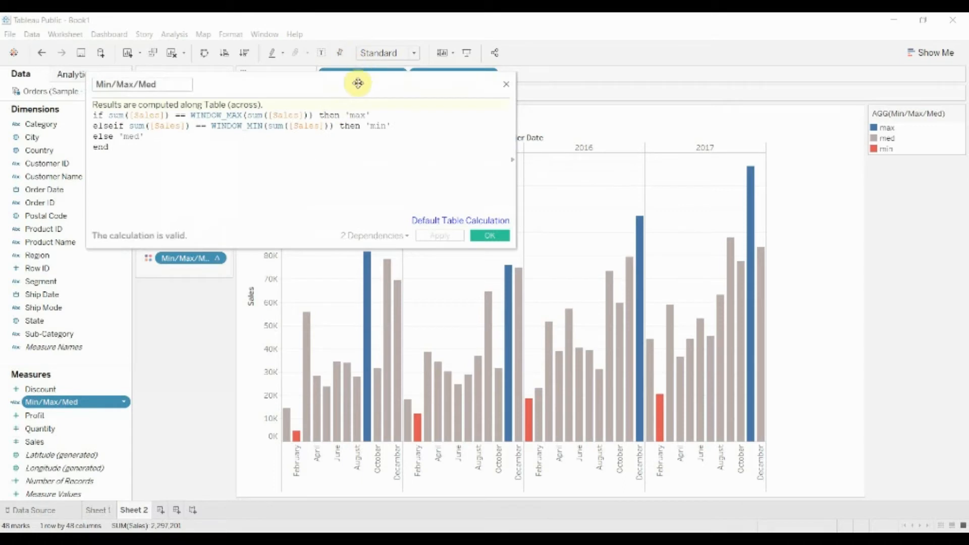
drag(357, 84, 173, 66)
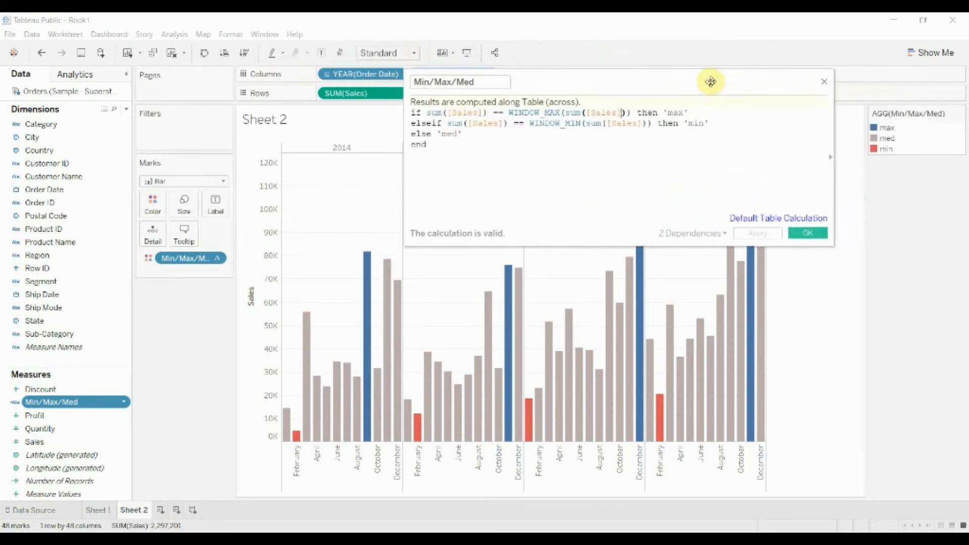
click(341, 148)
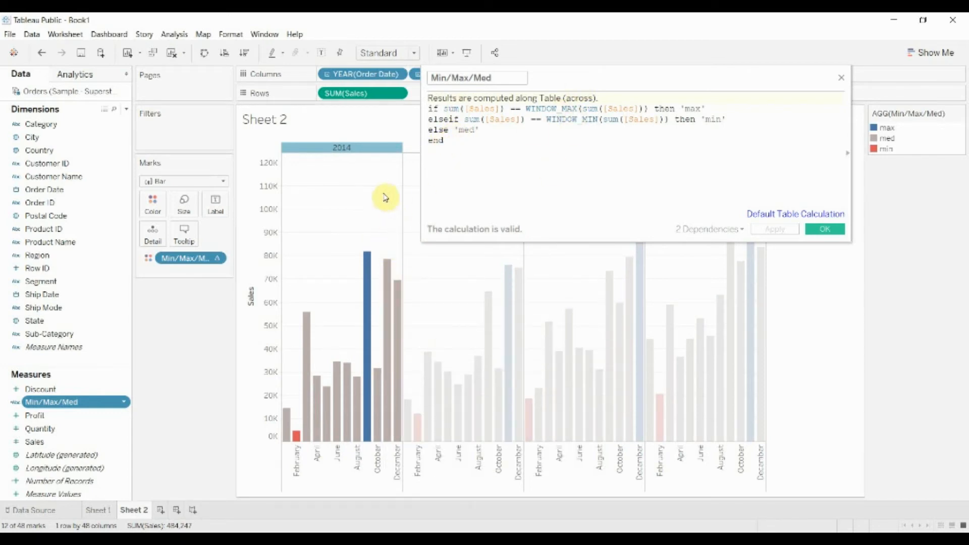
mouse_move(309, 230)
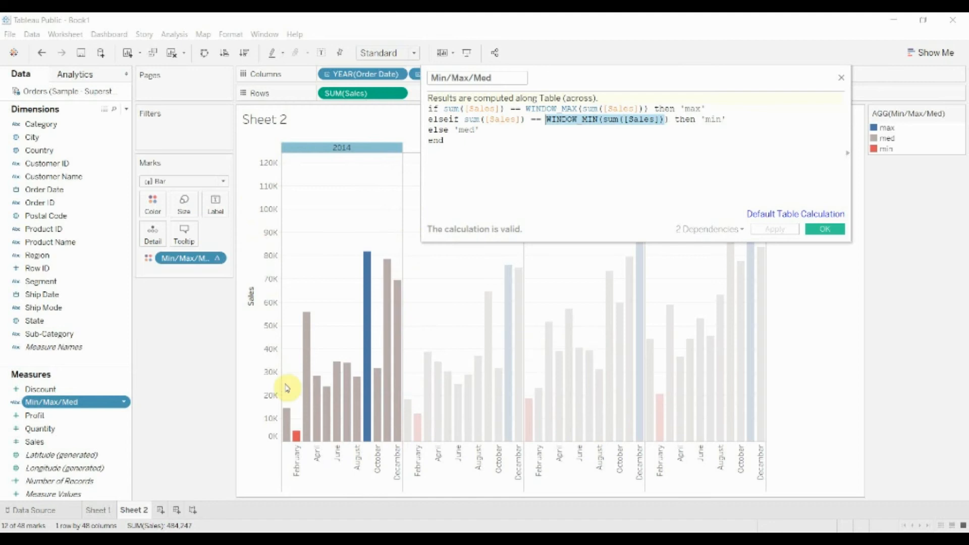
mouse_move(296, 442)
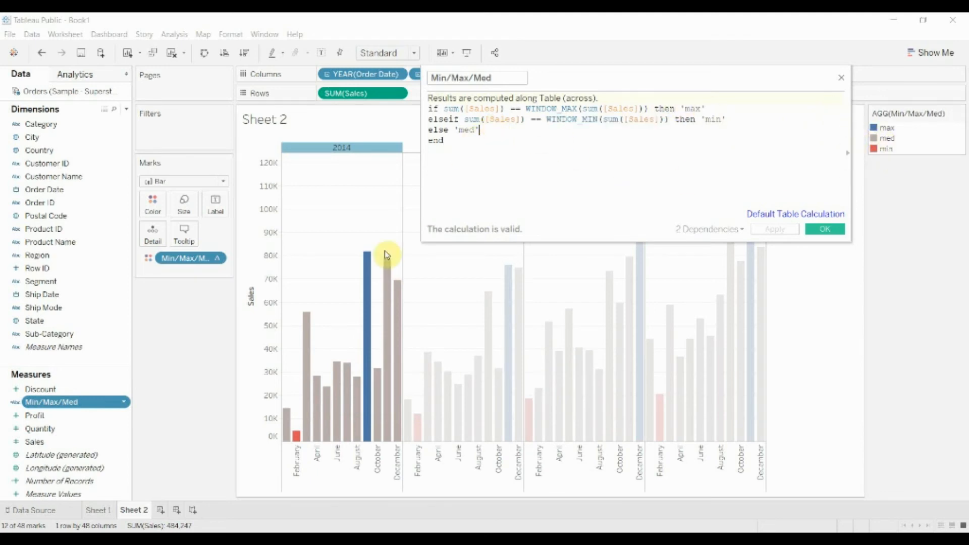
mouse_move(377, 389)
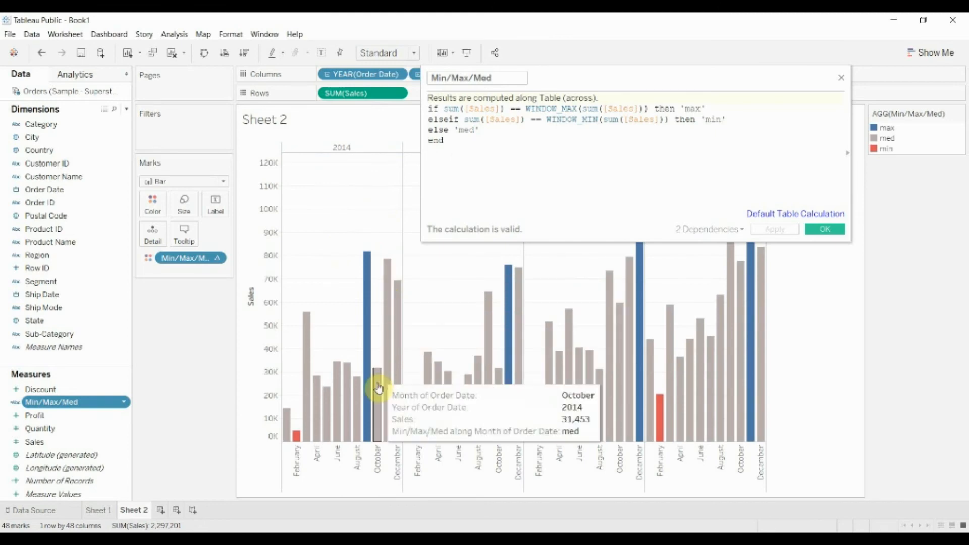